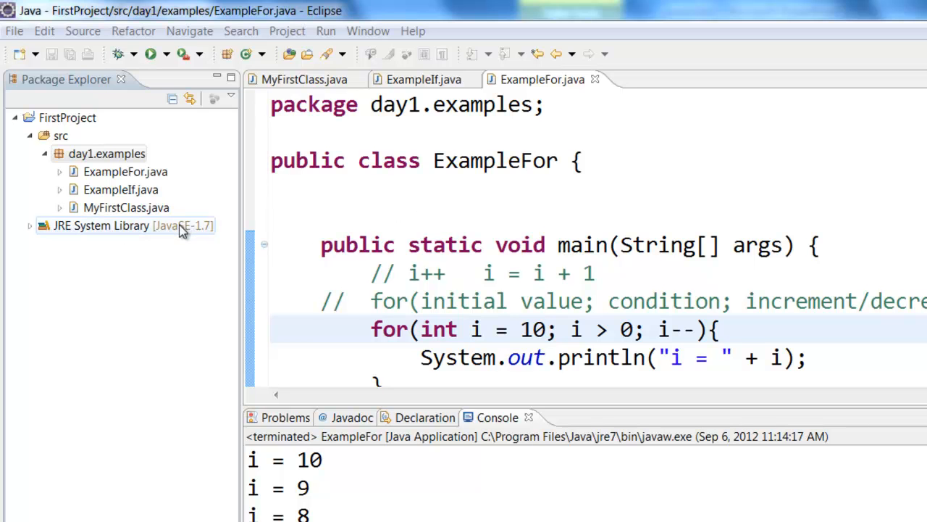
Step: Create a new ExampleWhile class with a main method in the day1.examples package
right_click(108, 154)
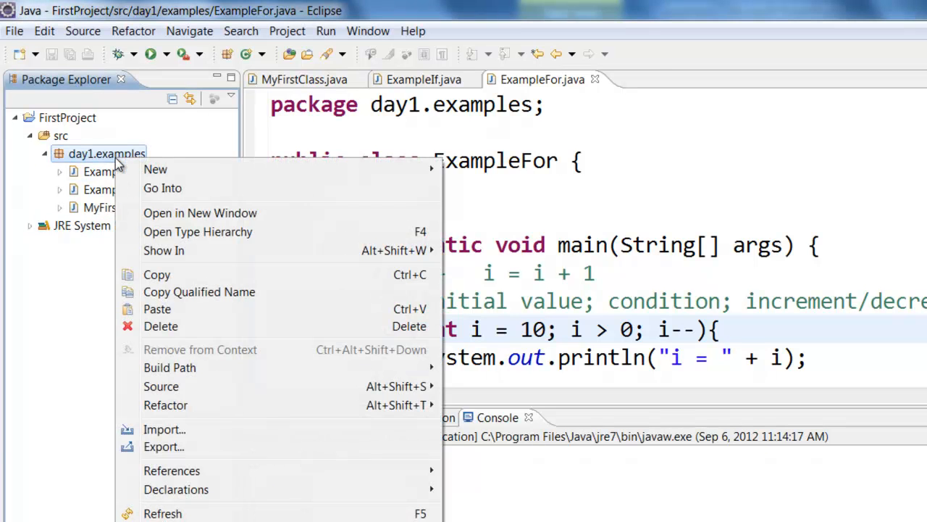
click(155, 168)
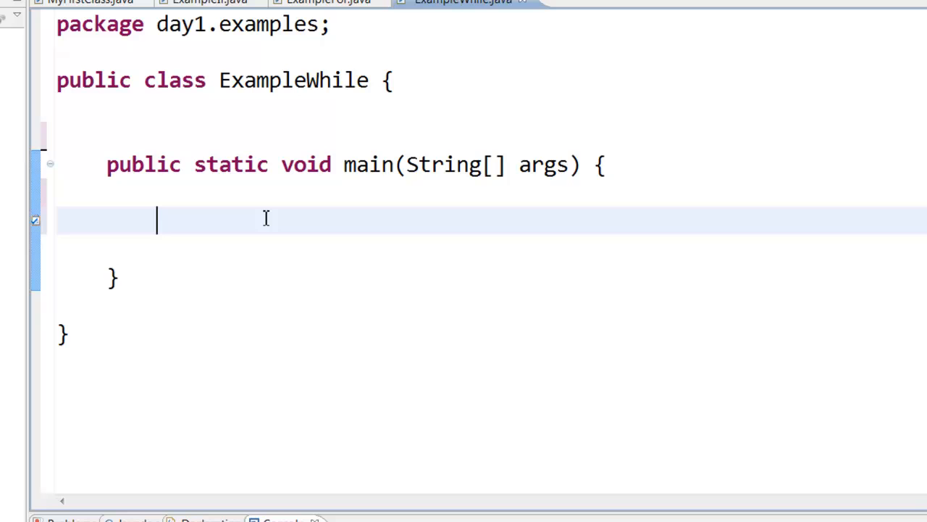
Step: Declare int x = -10 at the start of the main method
text(int)
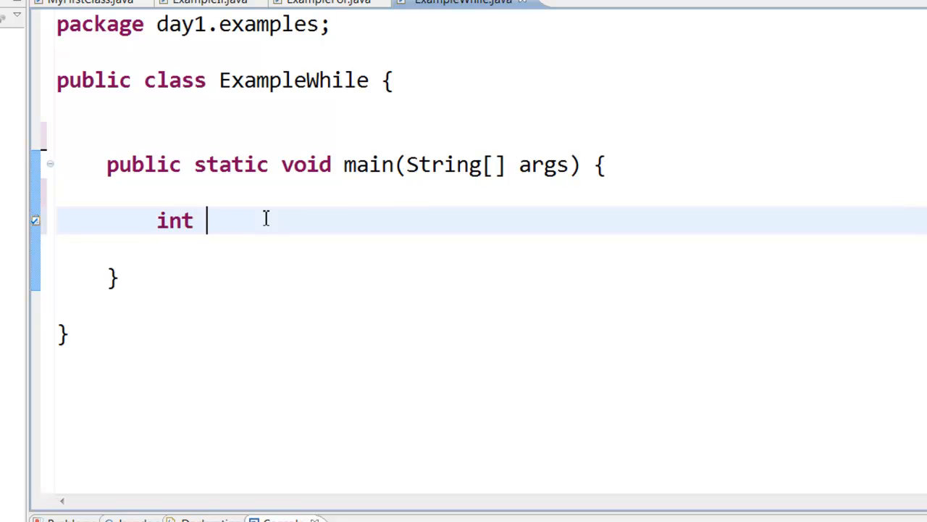
text(x = -10)
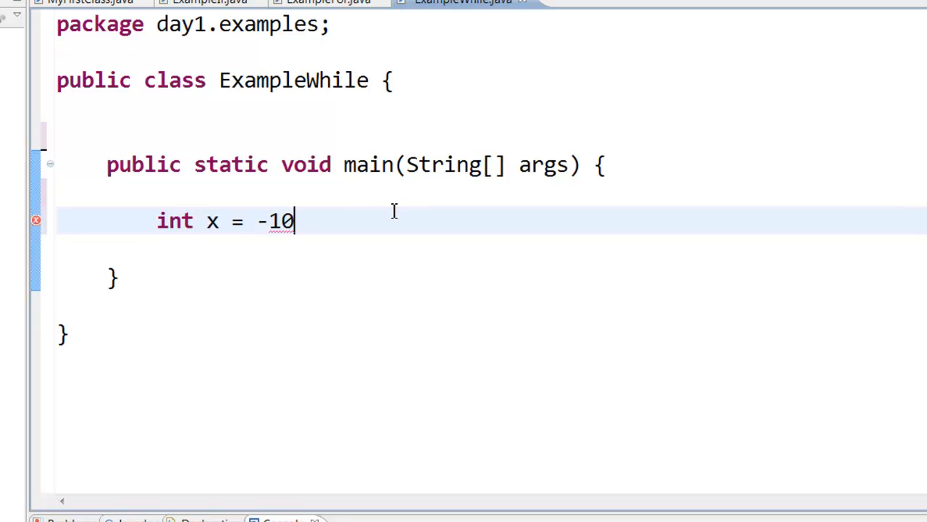
text(;)
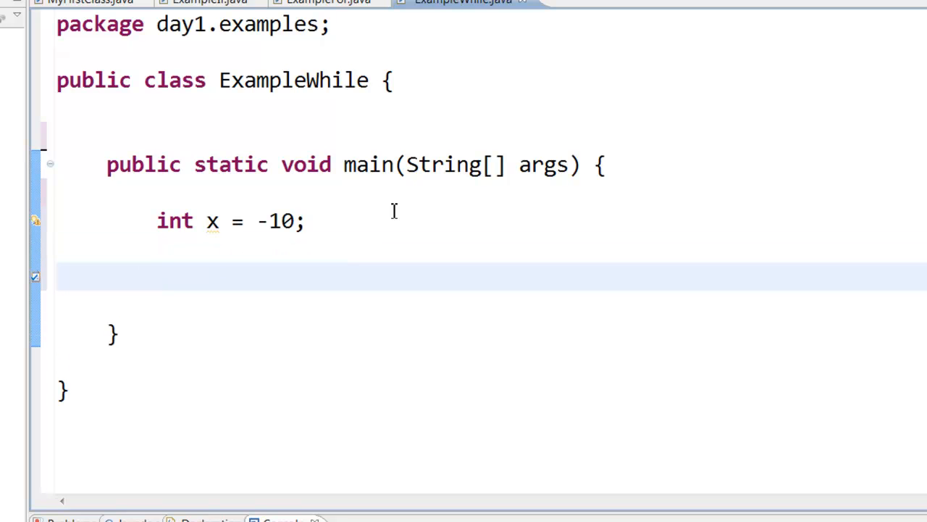
Step: Add a while(x <= 0) loop printing "x = " + x and incrementing with x++
text(while(x <= 0))
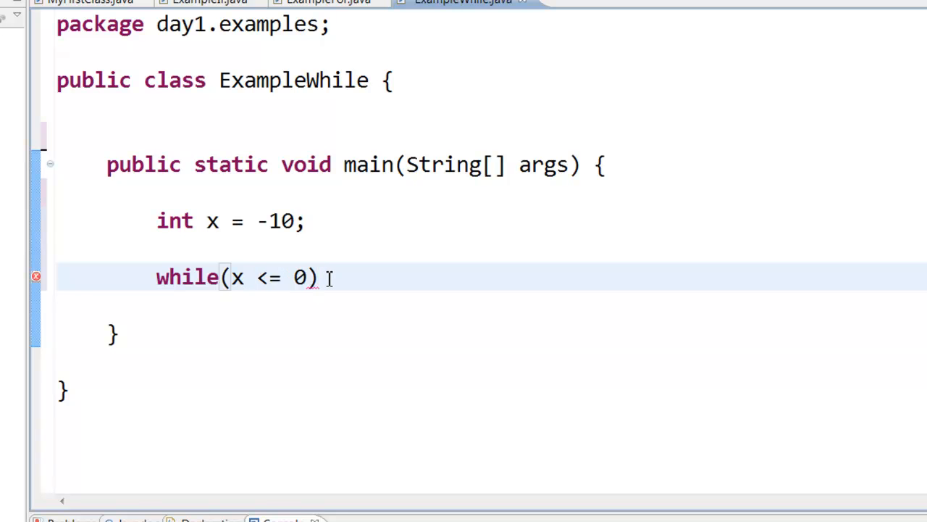
text({)
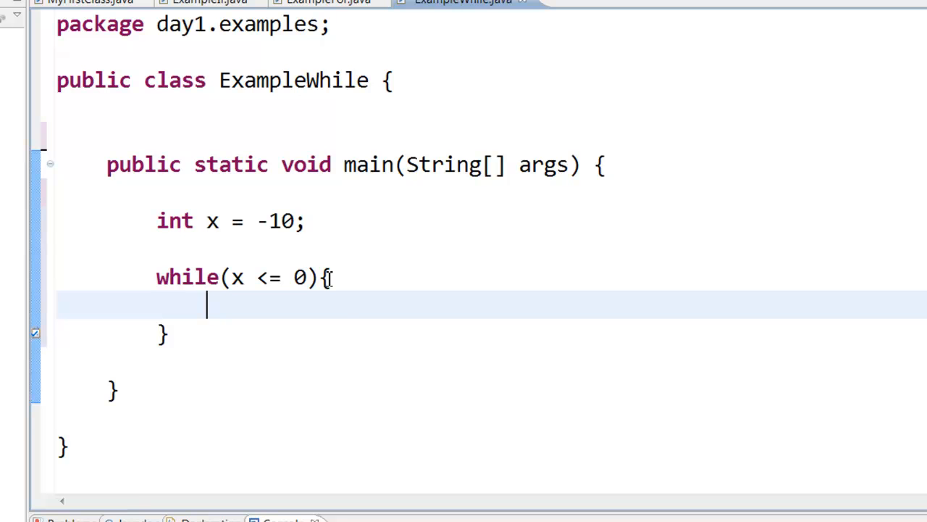
text(System.out.println("x = " + x);)
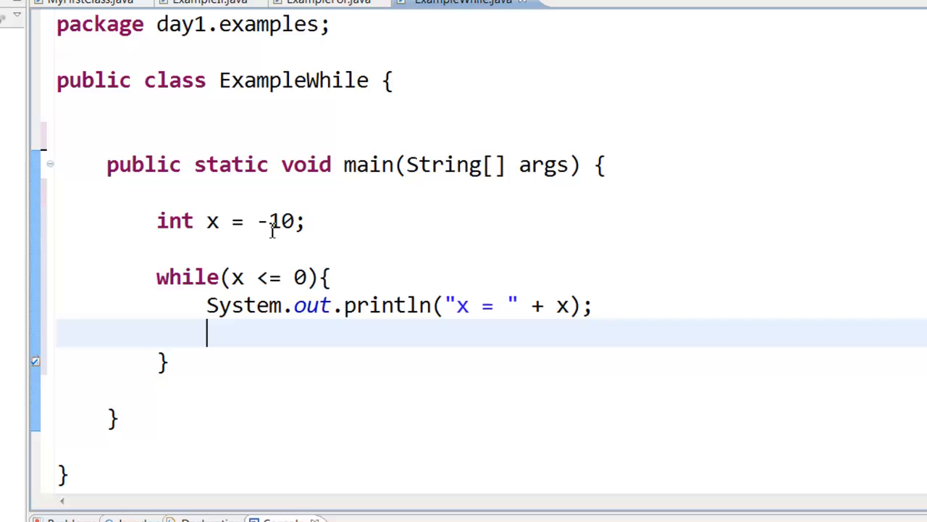
mouse_move(234, 278)
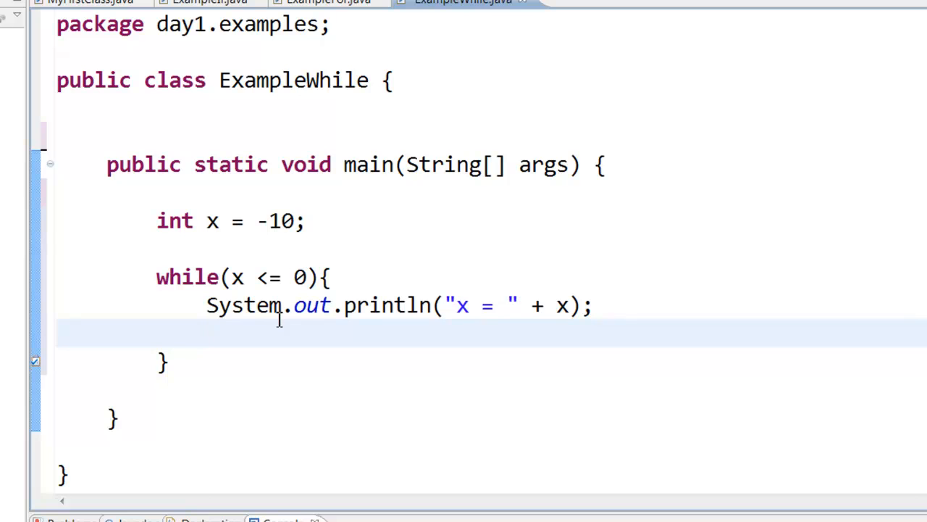
mouse_move(252, 348)
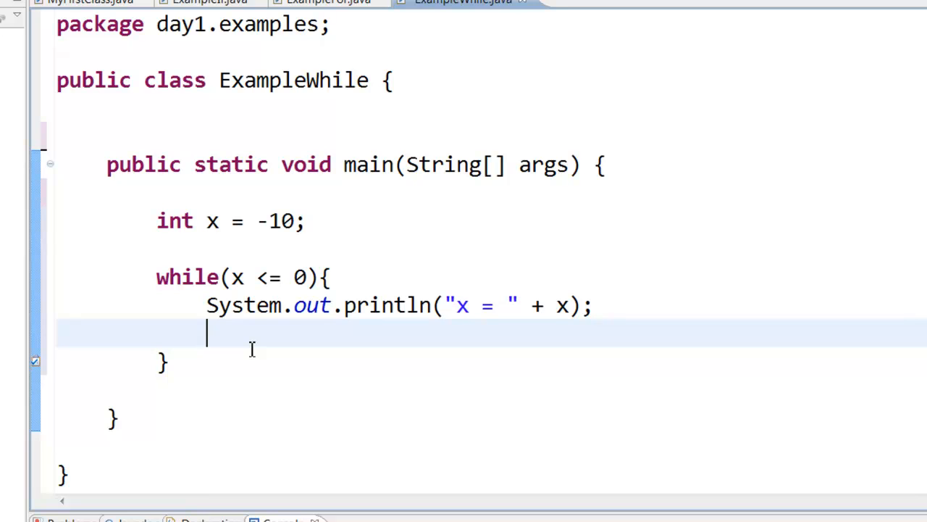
text(x++)
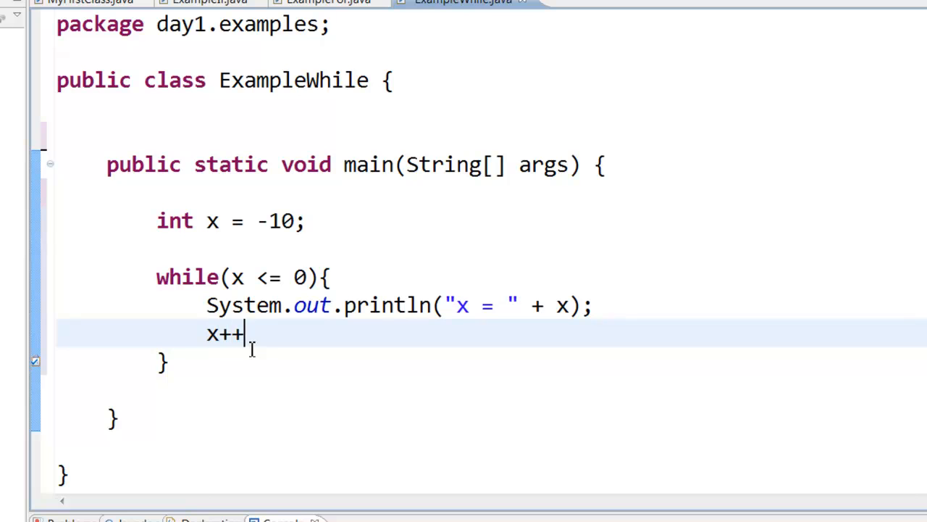
text(;)
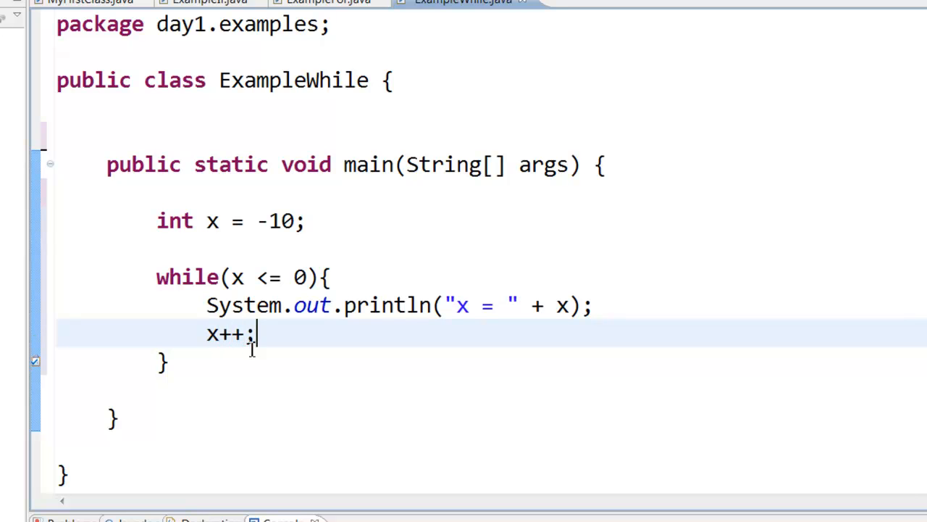
mouse_move(284, 336)
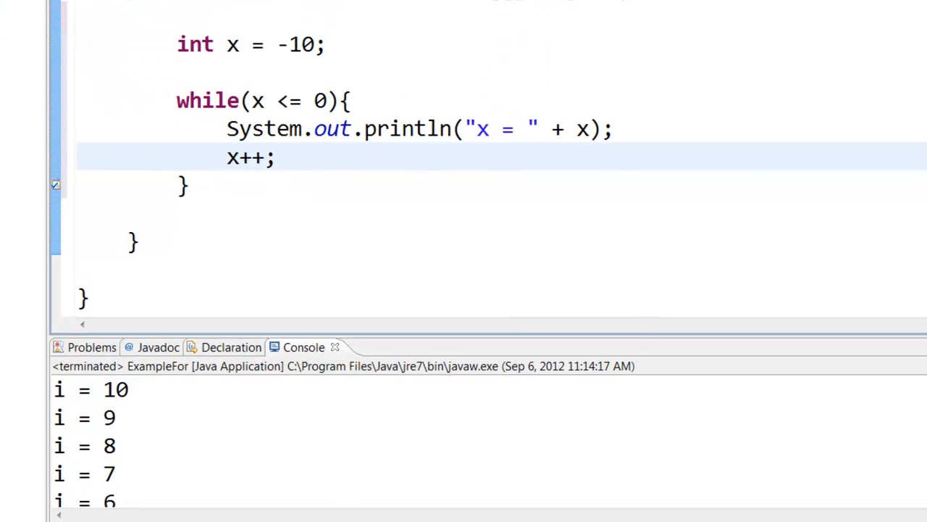
click(458, 3)
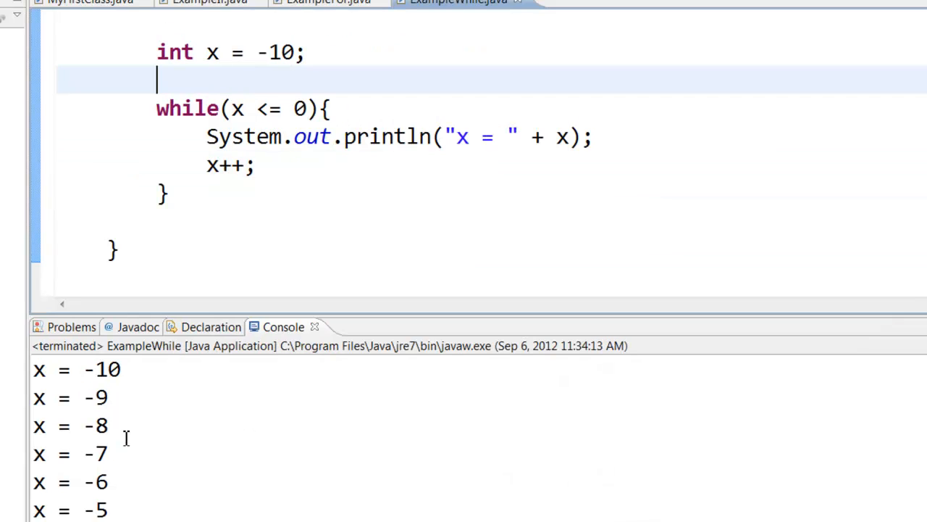
mouse_move(278, 49)
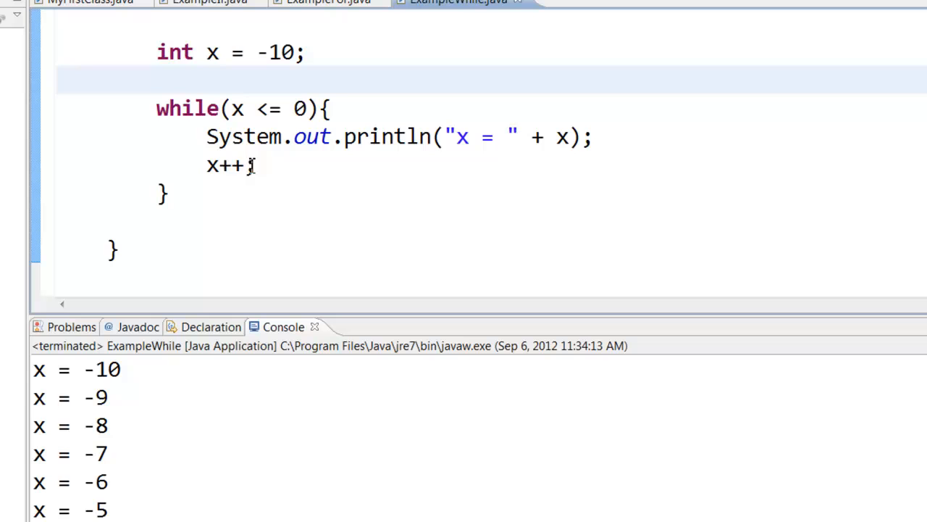
click(245, 107)
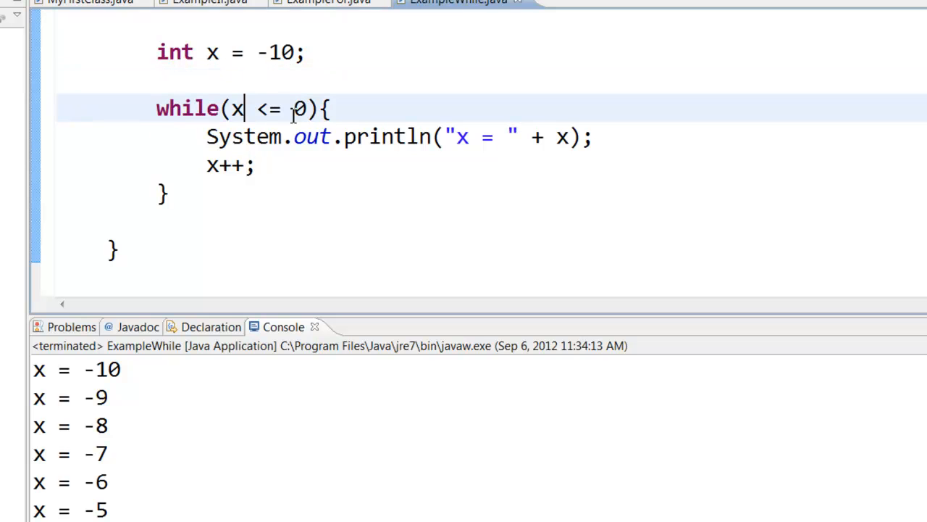
double_click(237, 109)
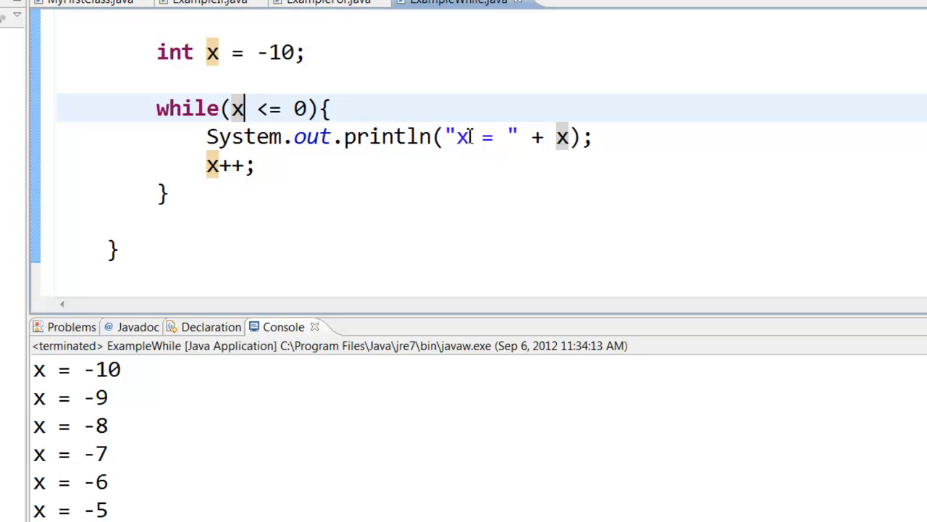
mouse_move(220, 167)
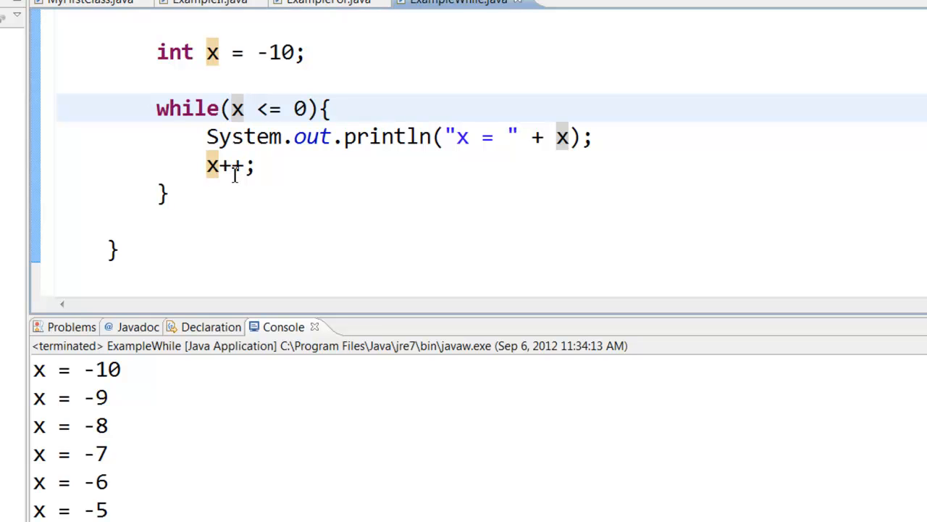
mouse_move(235, 183)
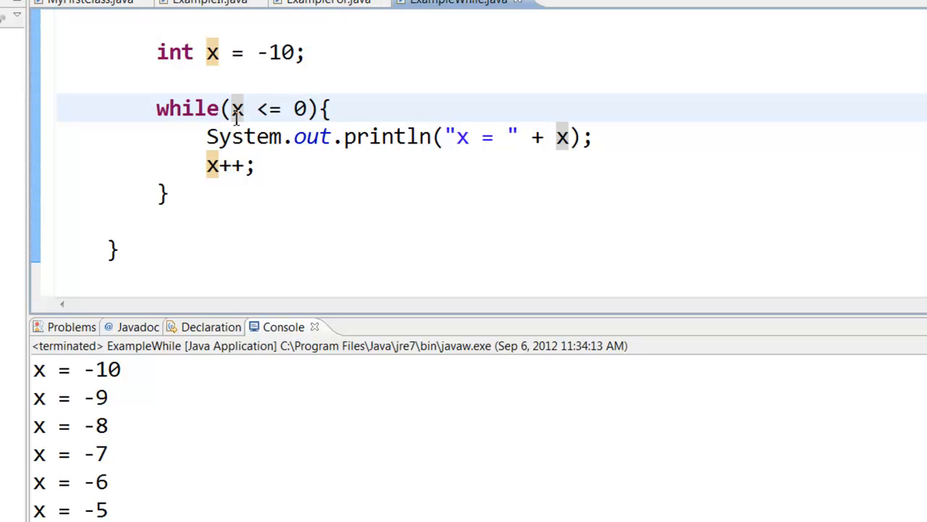
mouse_move(249, 109)
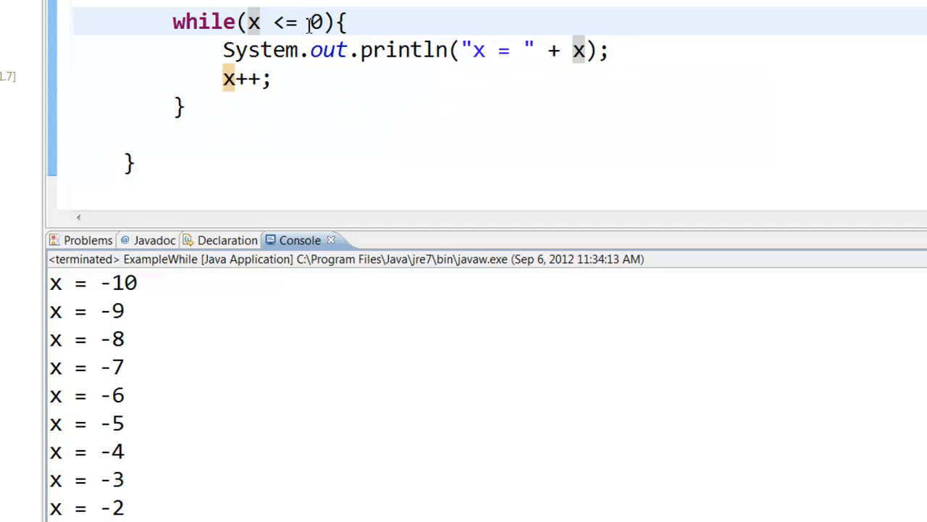
Step: Replace the x++ increment with x = x + 1; inside the loop
click(287, 78)
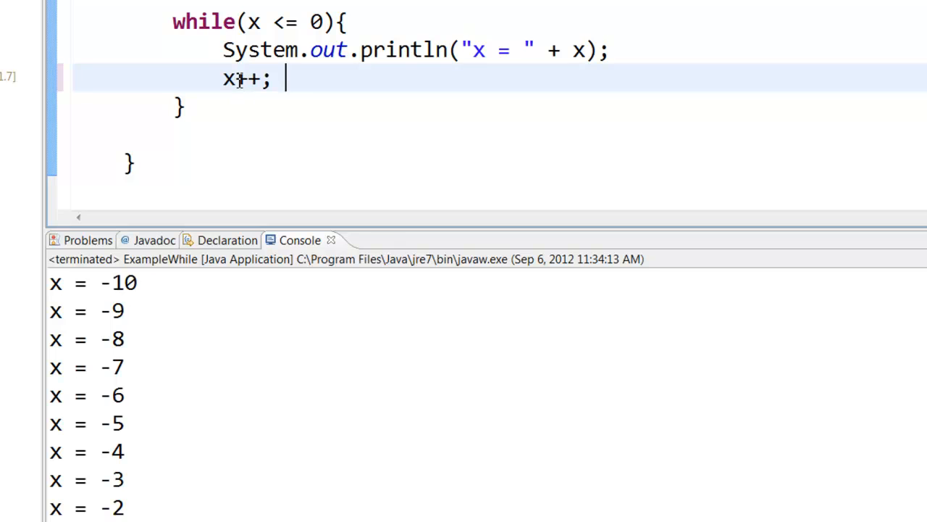
mouse_move(229, 79)
text(//)
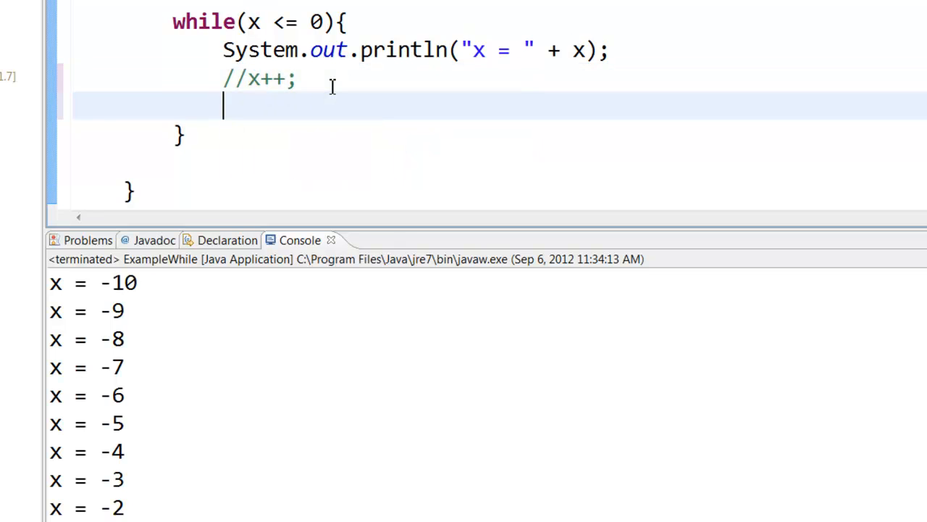
text(x)
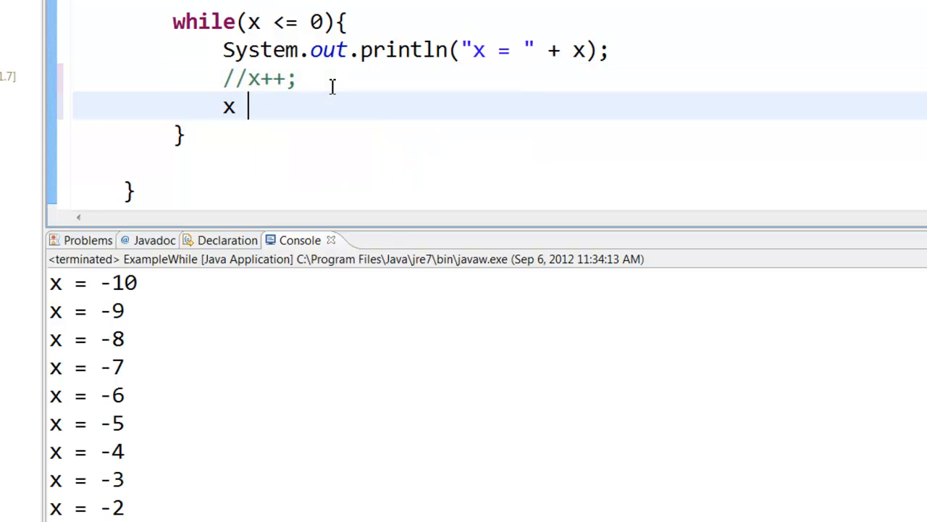
text(= x)
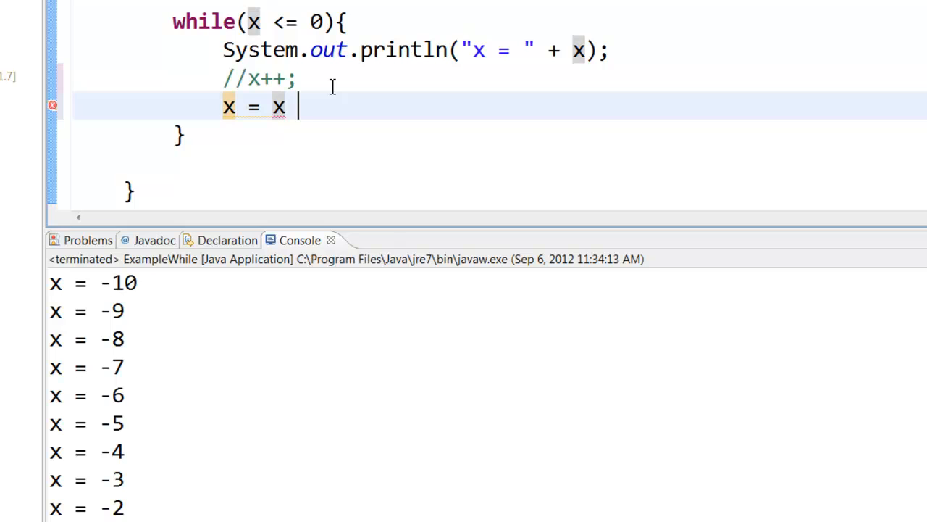
text(+ 1;)
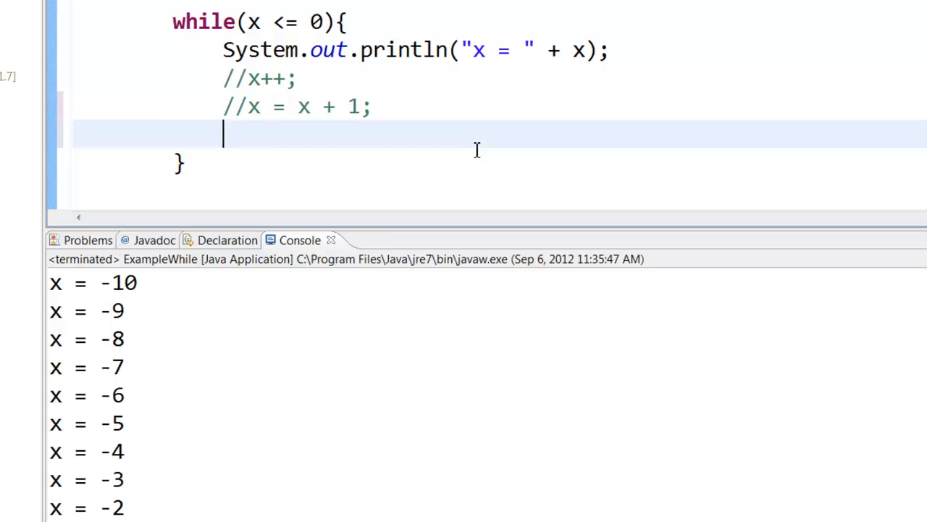
mouse_move(350, 124)
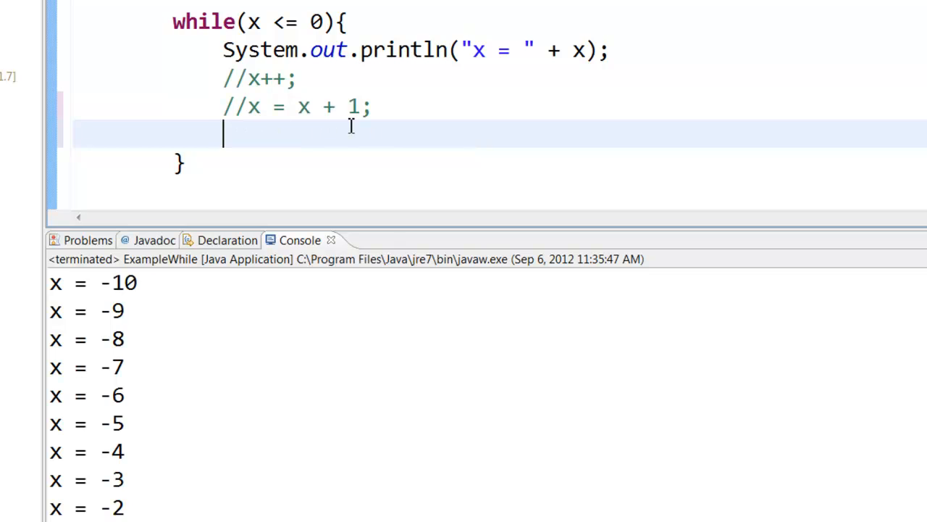
mouse_move(362, 122)
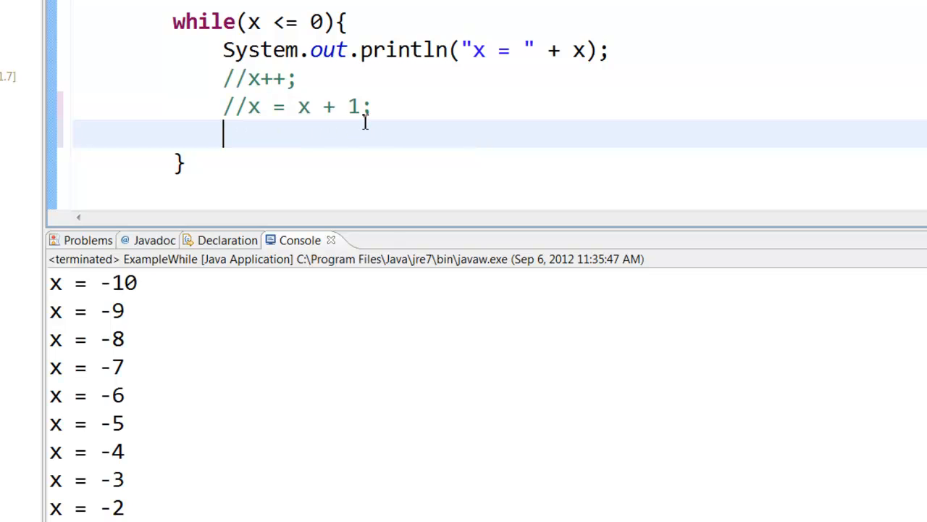
Step: Add x += 1; as the active increment line in the loop body
text(x +)
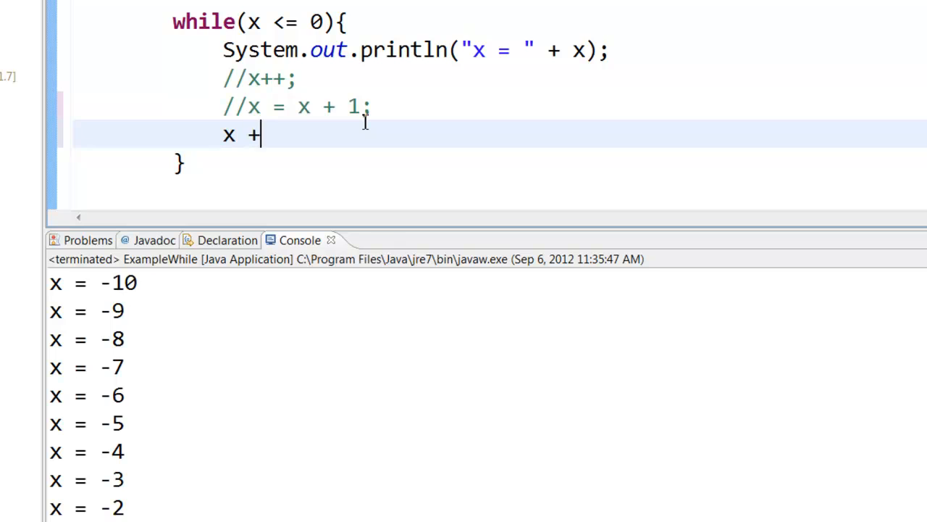
text(= 1;)
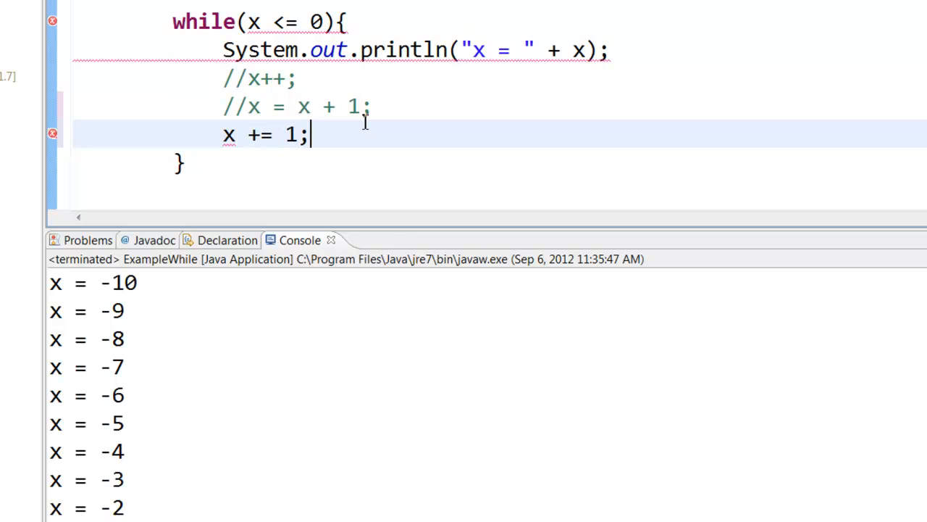
key(enter)
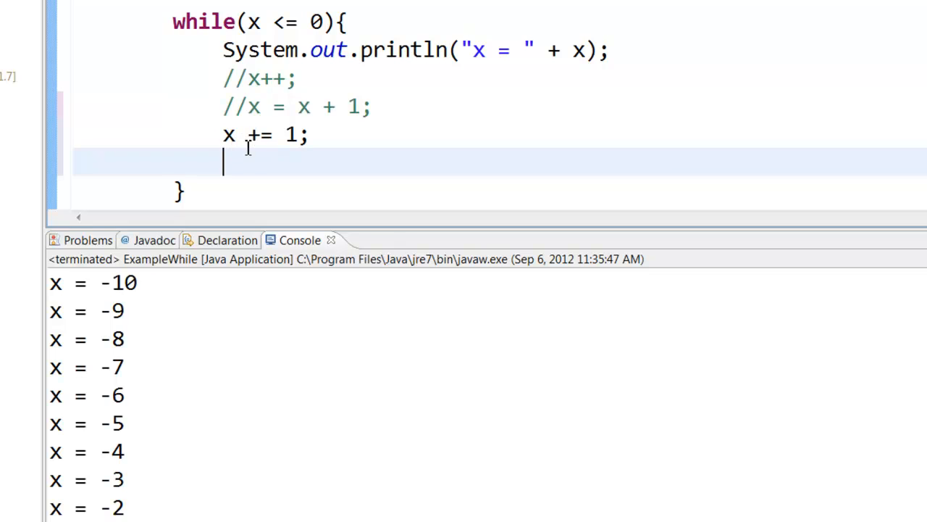
mouse_move(322, 134)
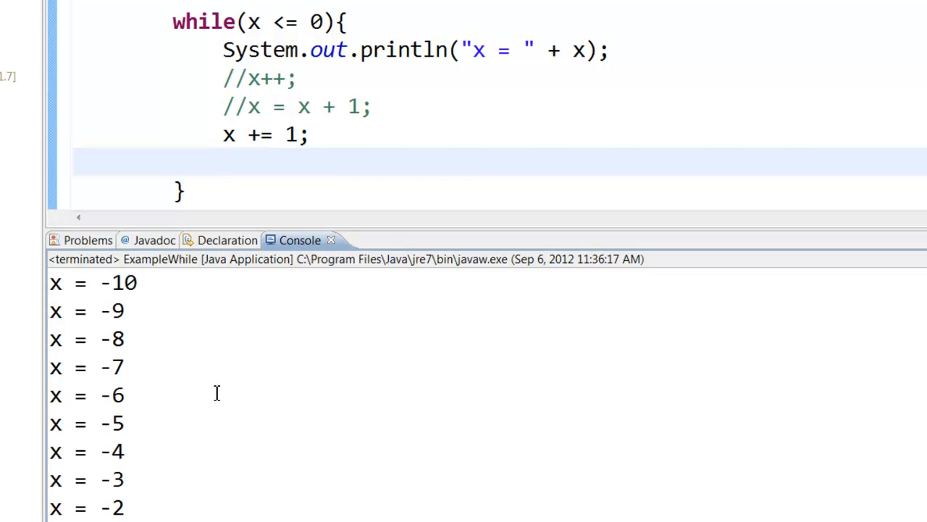
mouse_move(321, 144)
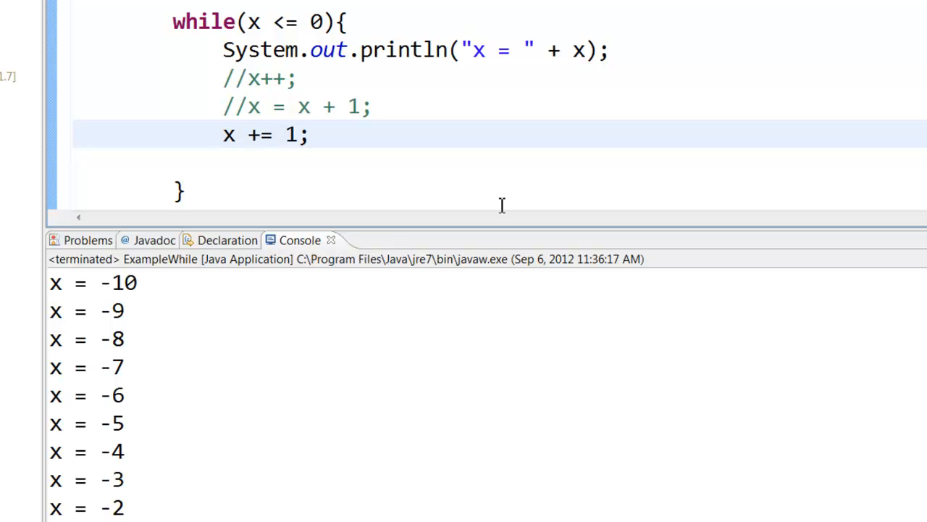
Step: Change the increment to x += 2 so x steps by two from -10 to 0
text(2)
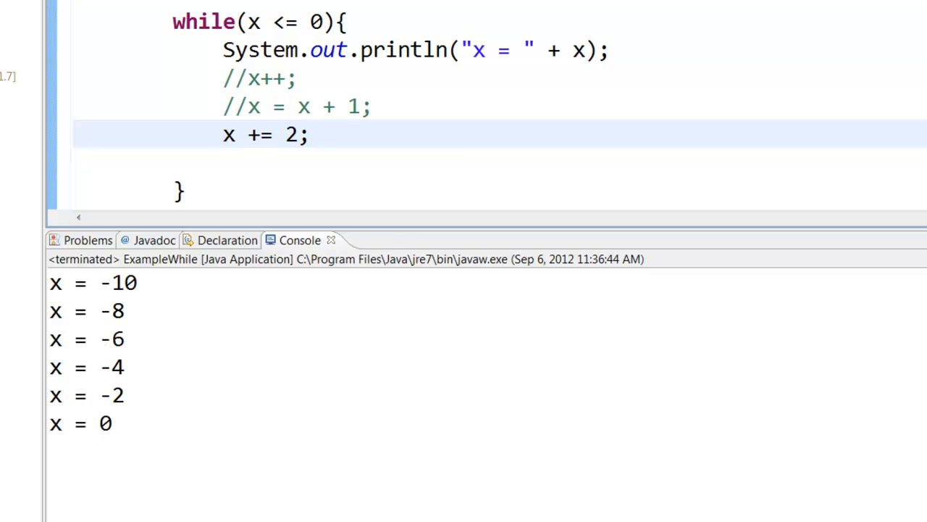
double_click(261, 135)
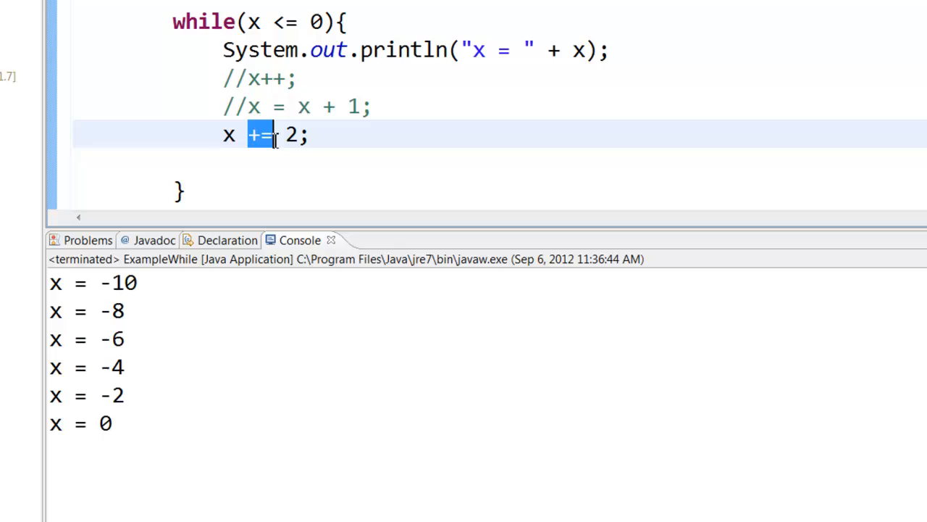